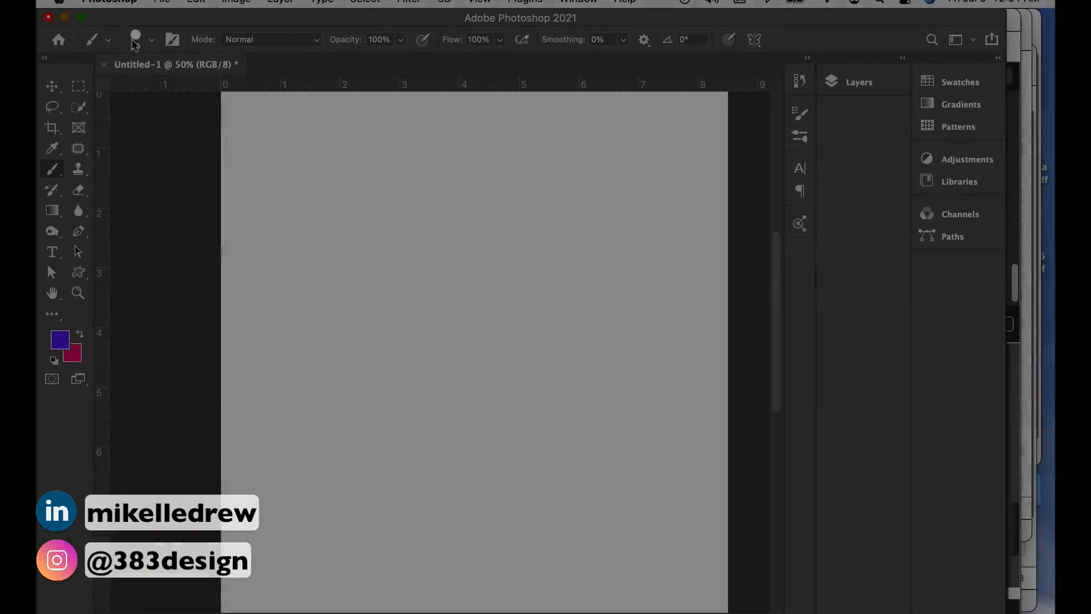
Step: Paint a hard purple line, then switch to a larger soft tip and load the Legacy spatter brushes
left_click(151, 38)
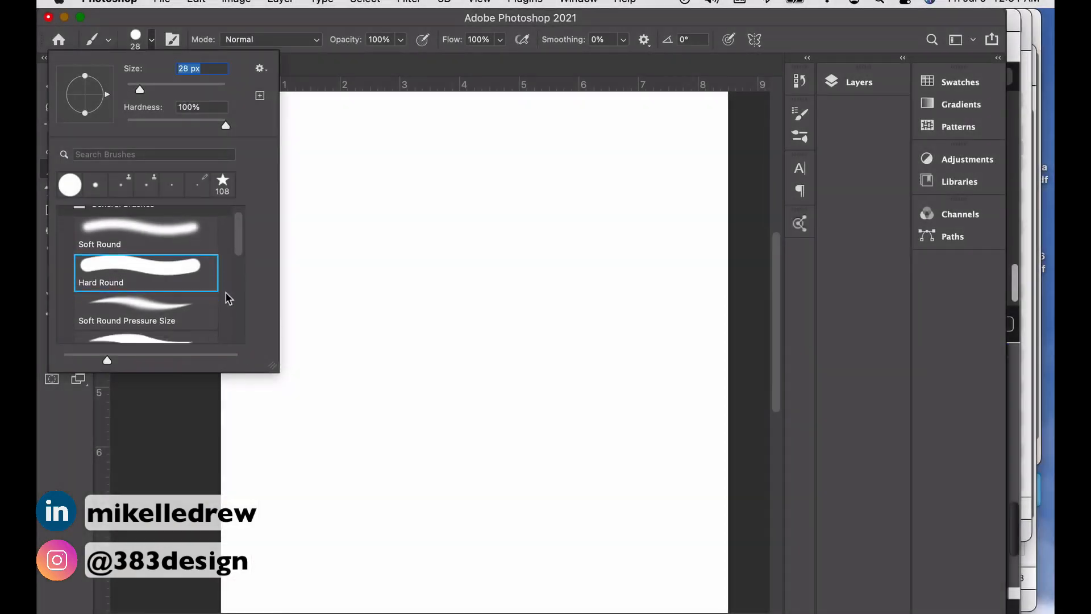
left_click_drag(317, 198, 407, 195)
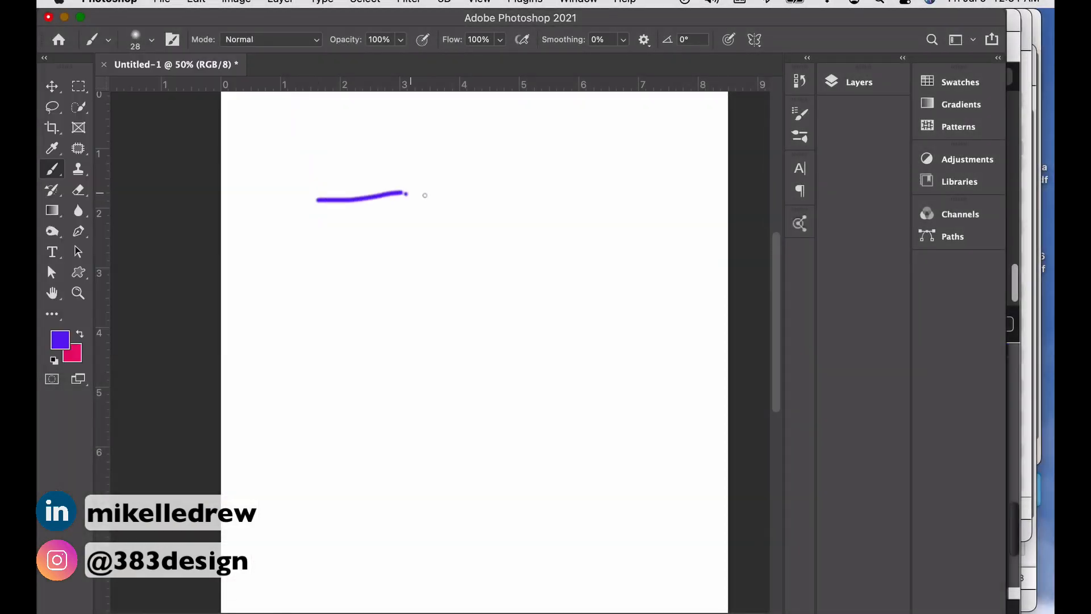
left_click(151, 38)
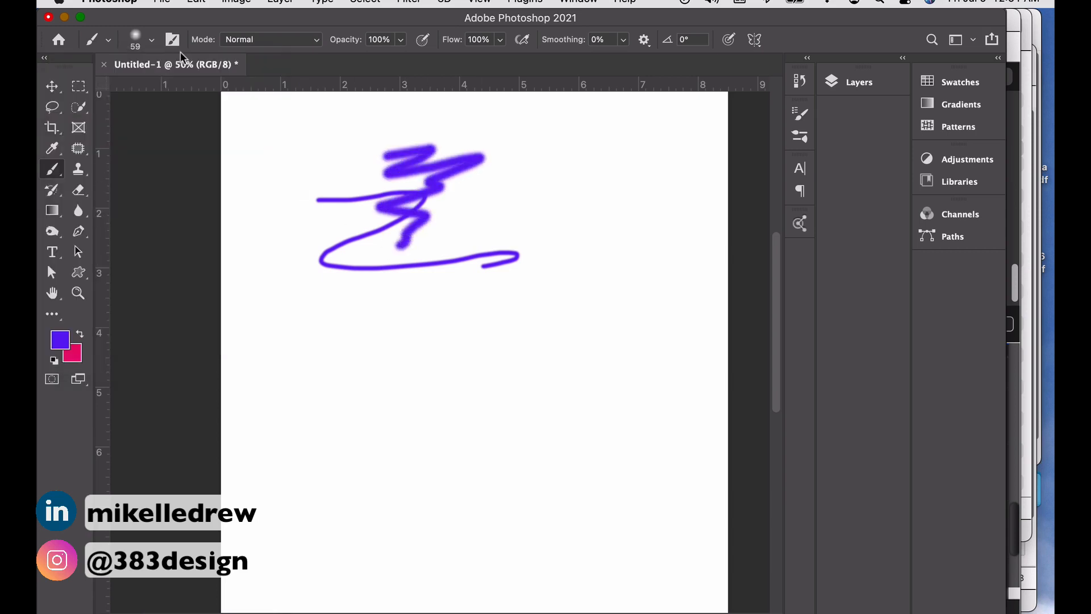
left_click(151, 39)
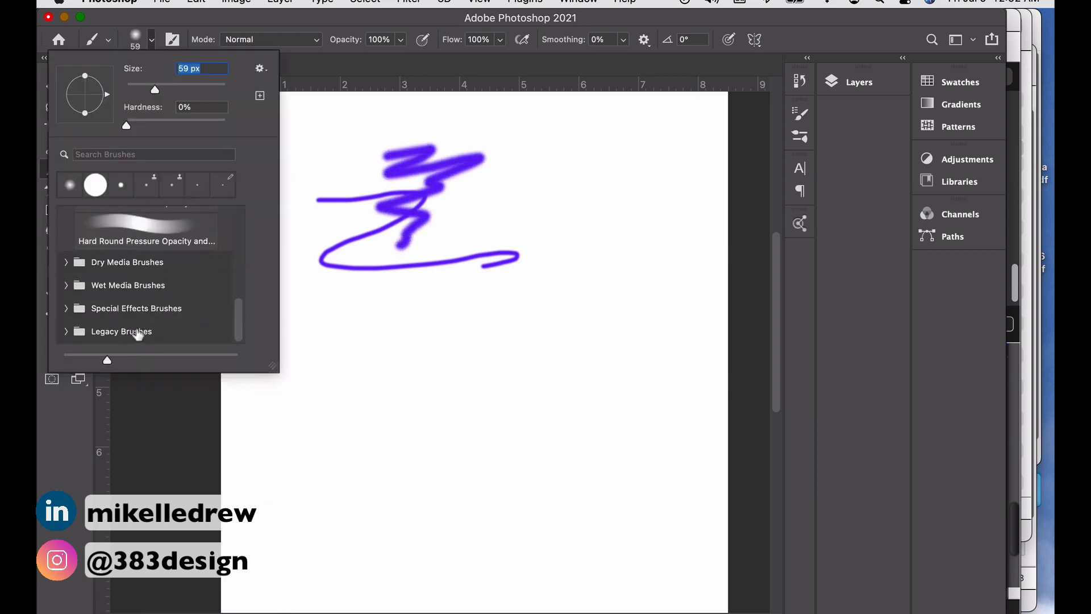
left_click(136, 309)
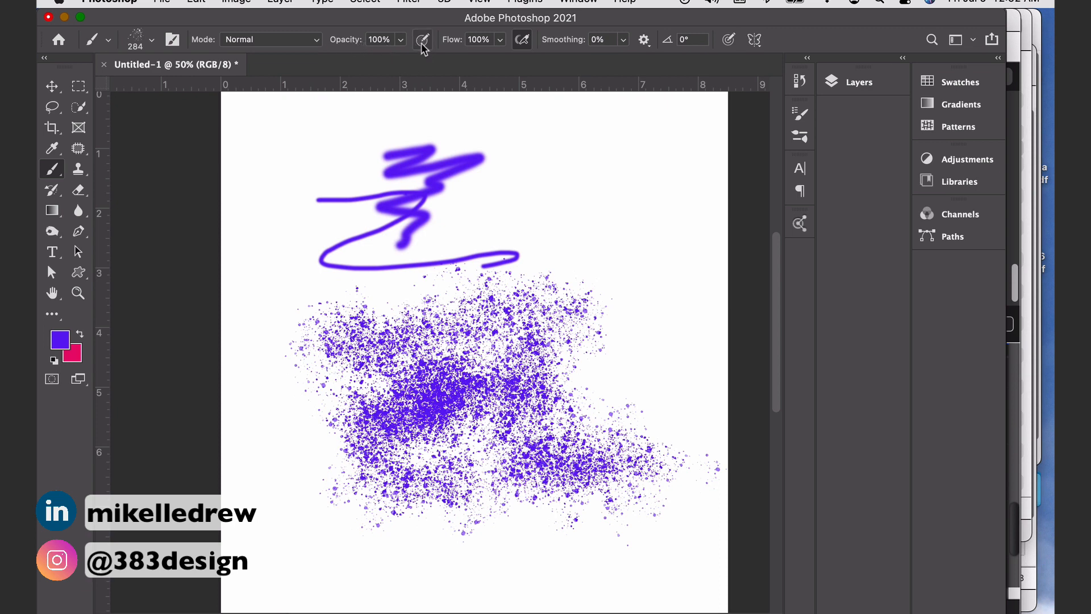
Step: Paint spatter texture with pen-pressure opacity and a different brush blending mode
left_click(400, 39)
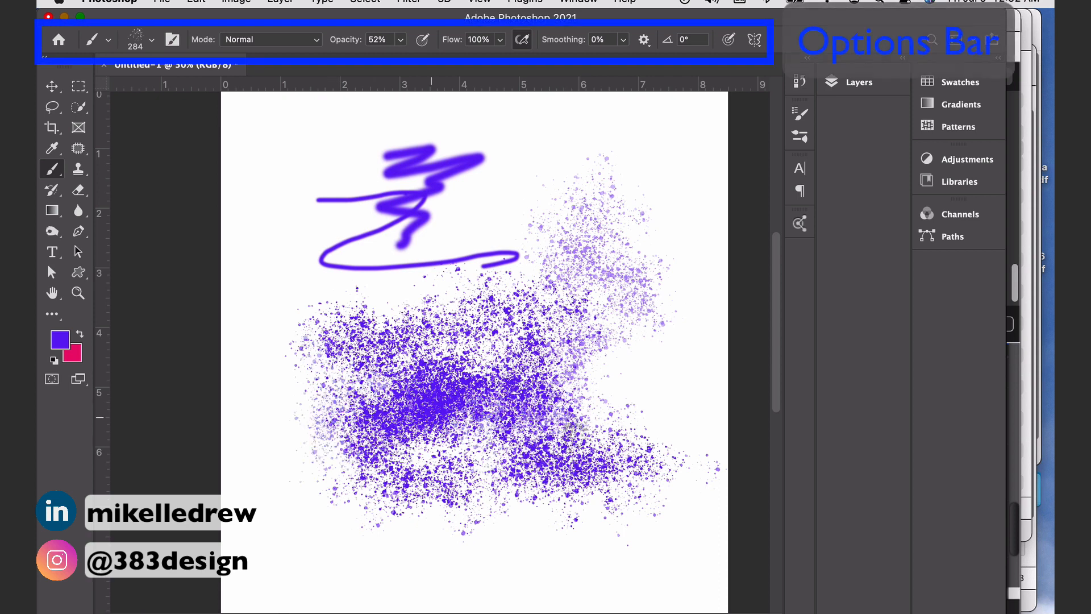
left_click(270, 39)
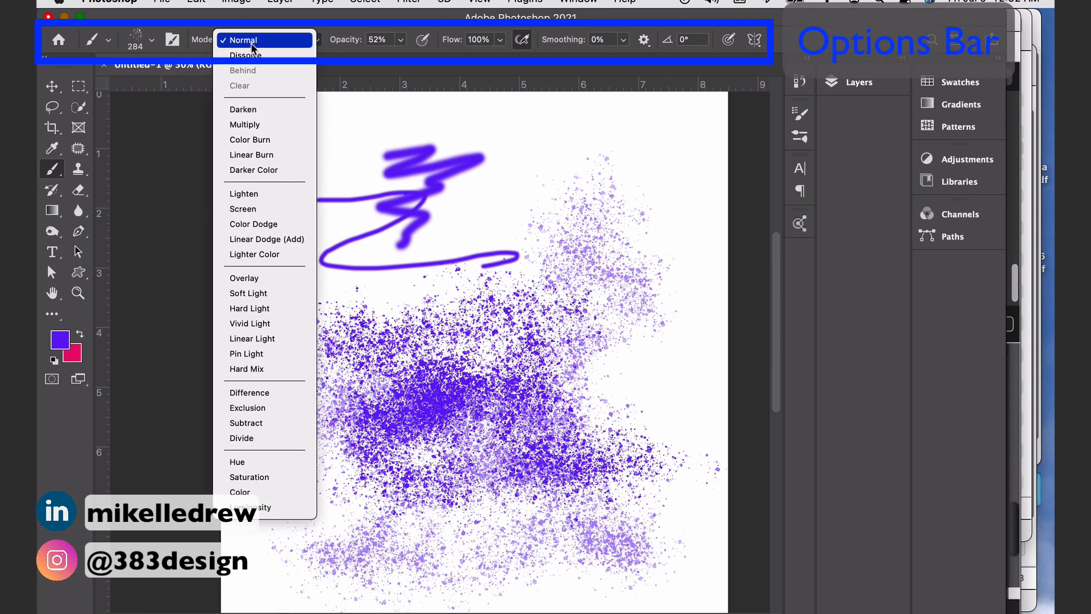
left_click(249, 393)
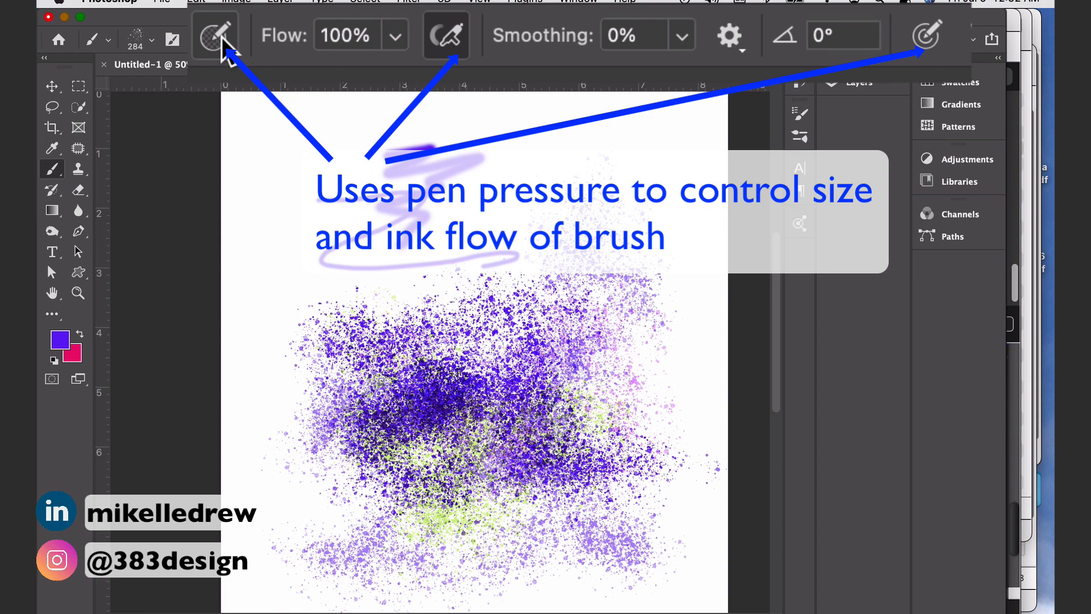
Step: Convert the floral print to Indexed Color using a Local (Selective) palette
left_click(236, 1)
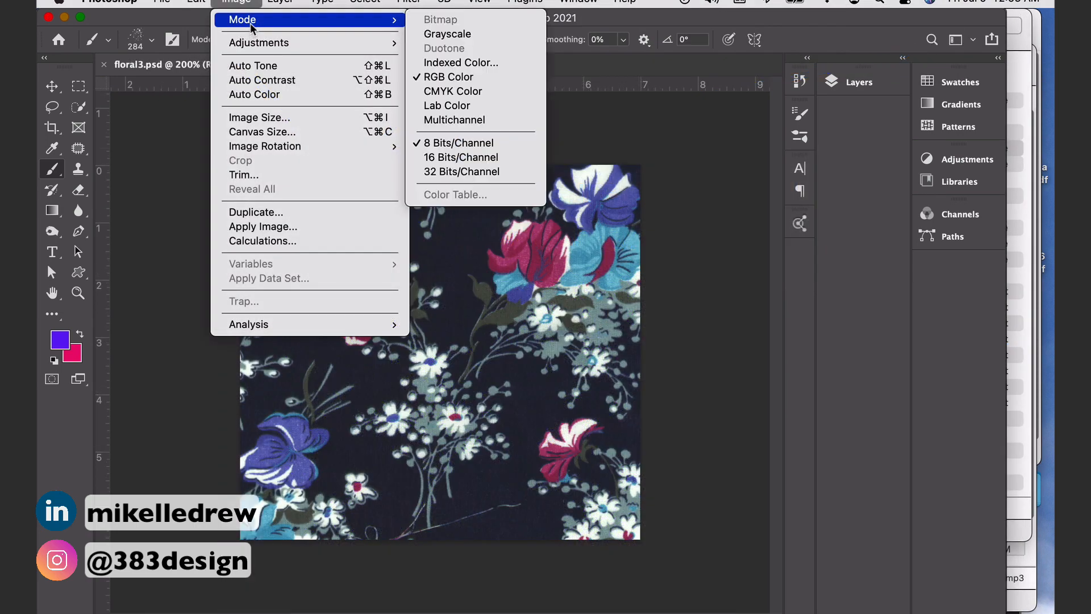
mouse_move(461, 63)
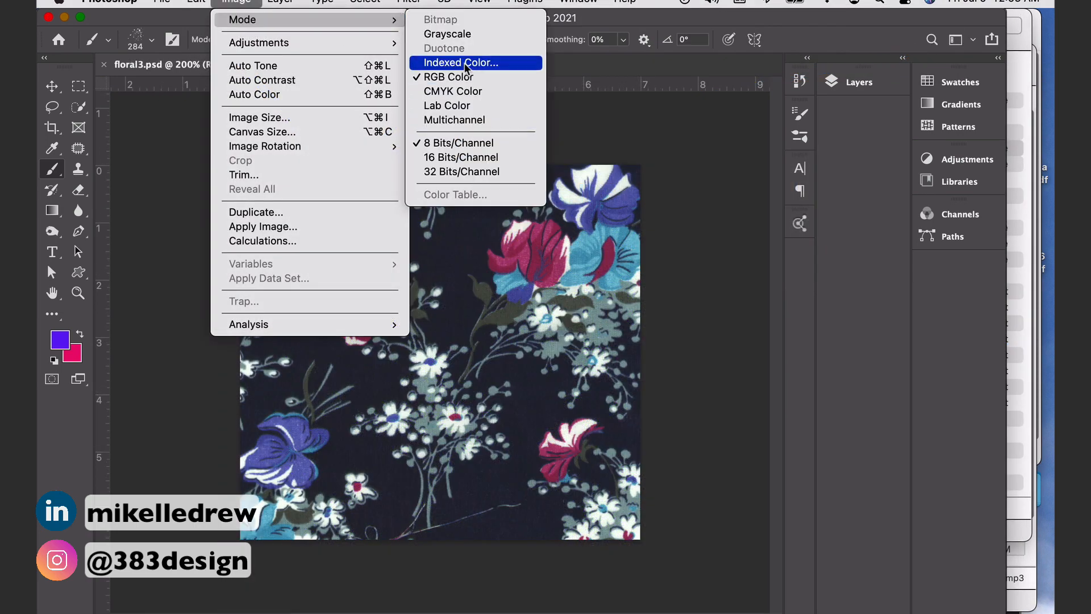
left_click(460, 62)
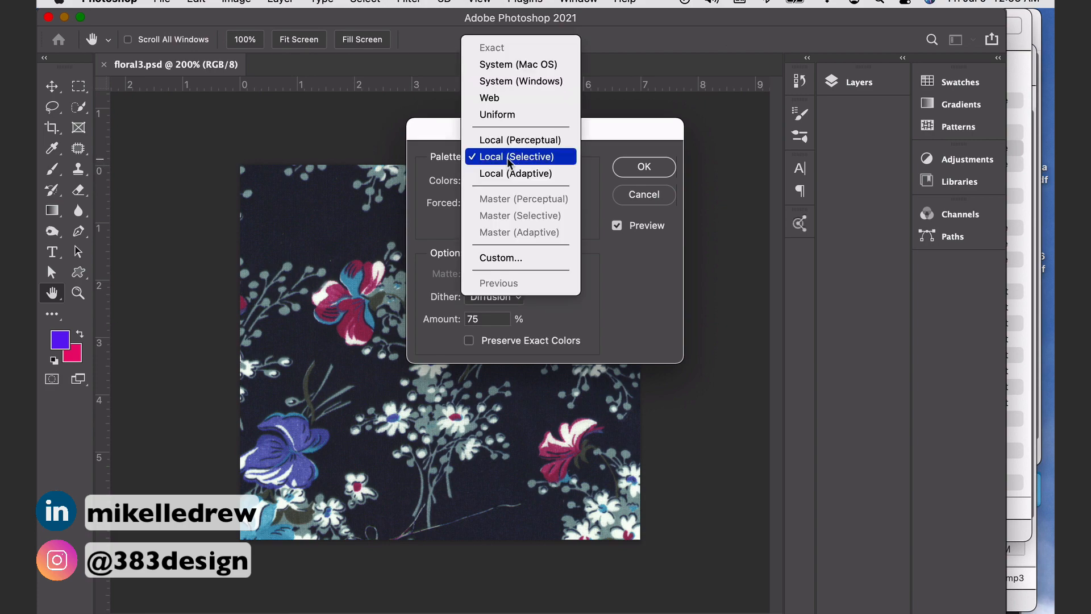
left_click(237, 2)
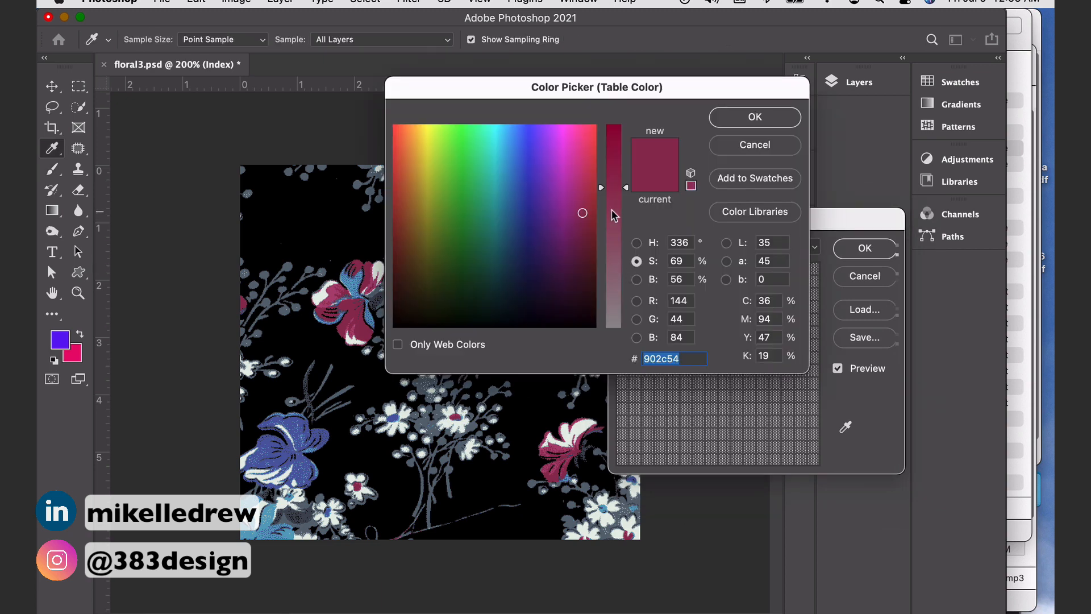
Step: In the Color Table, swap two pink petal swatches to blue and purple
left_click(527, 206)
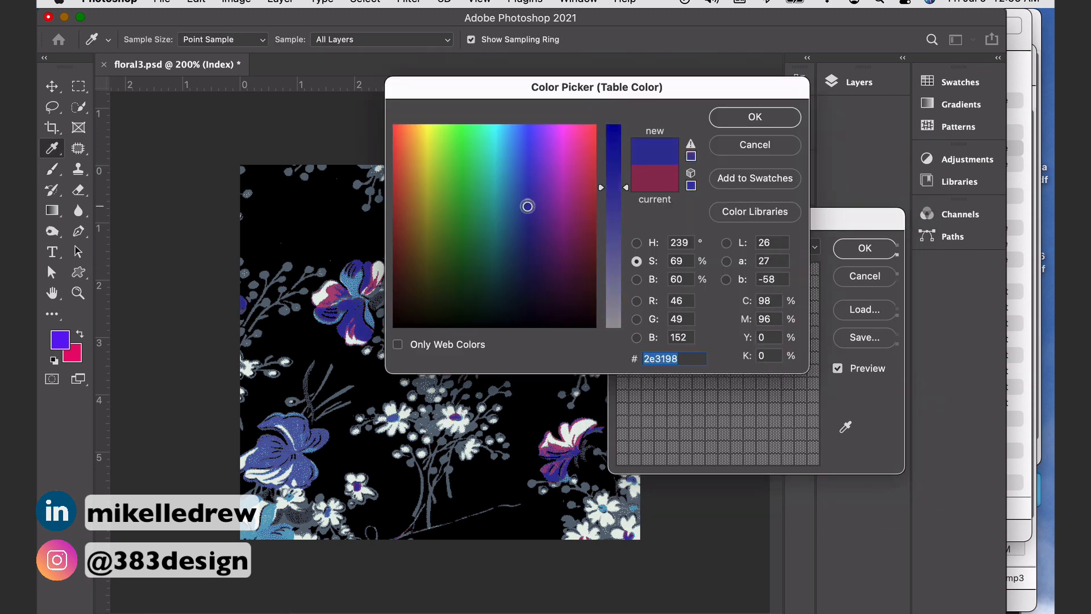
left_click(755, 117)
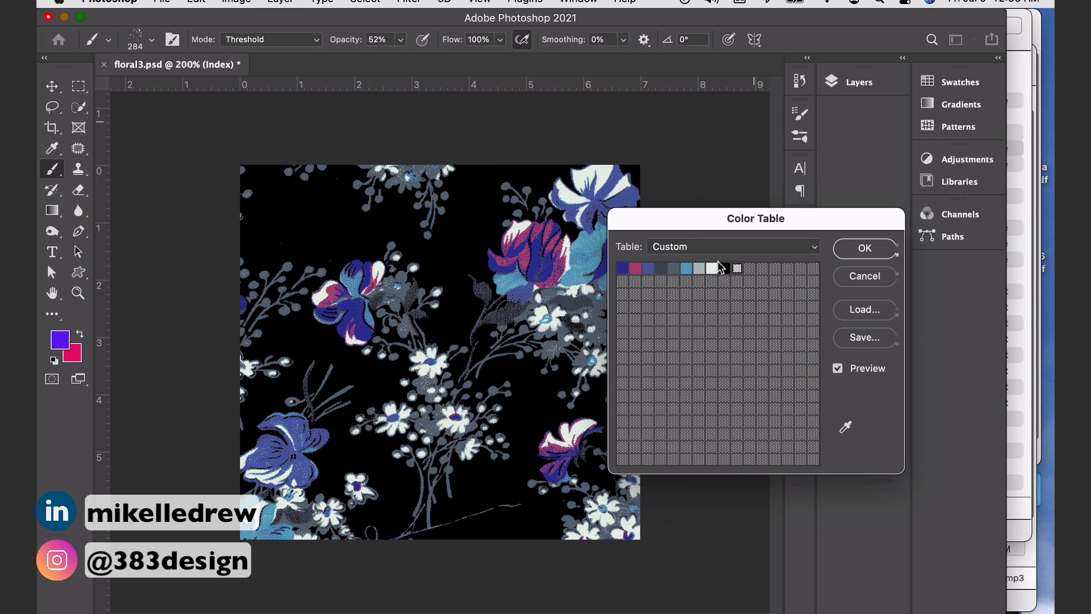
left_click(636, 268)
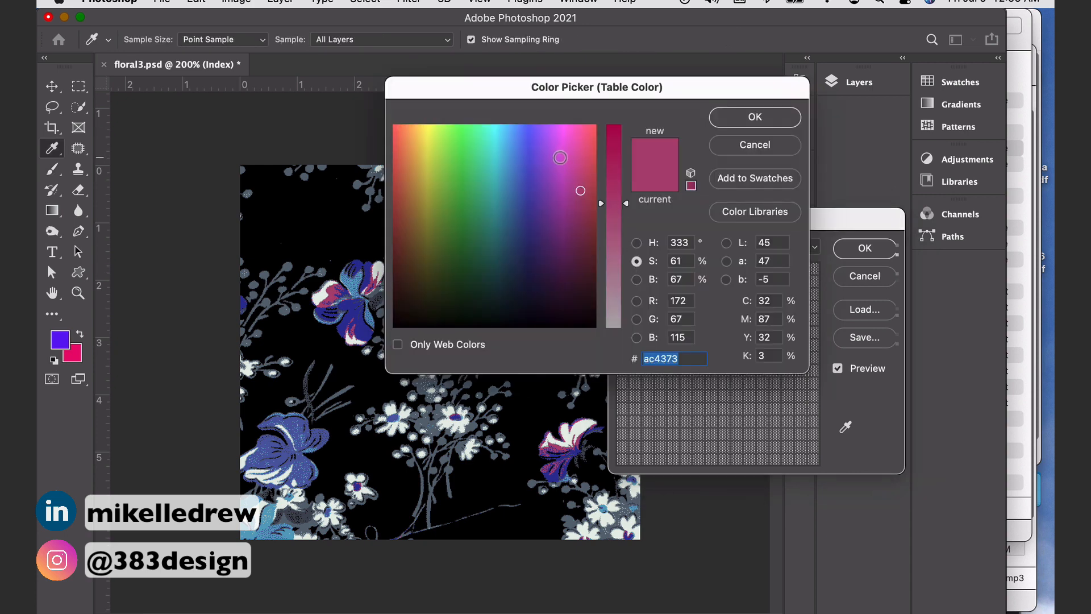
left_click(556, 197)
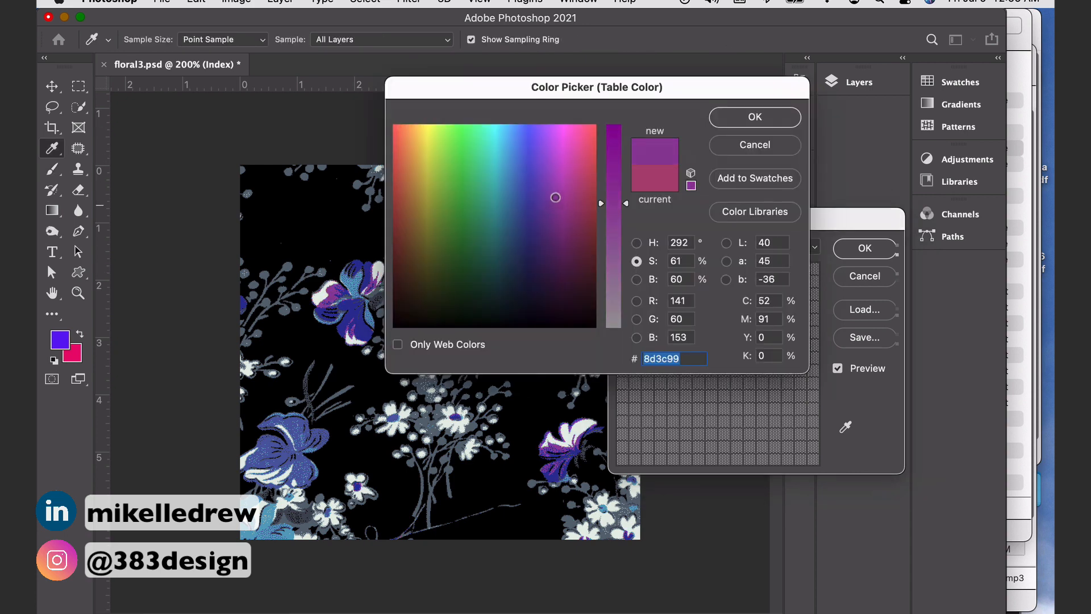
left_click(753, 117)
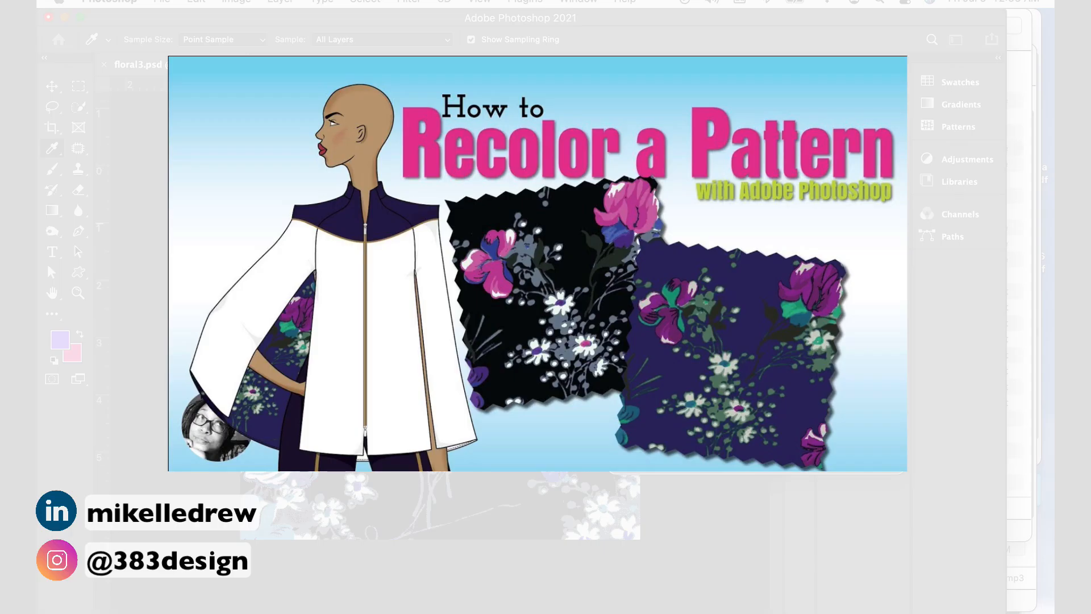
Step: Draw tiger outline shapes and rhino shapes with a purple fill using the Custom Shape tool
left_click(677, 39)
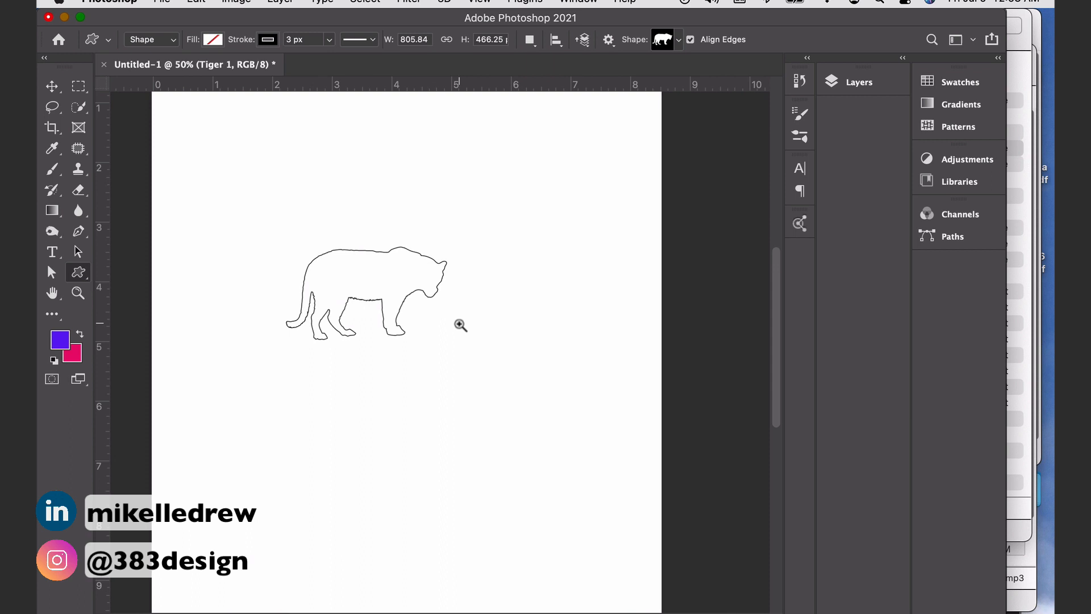
left_click(460, 324)
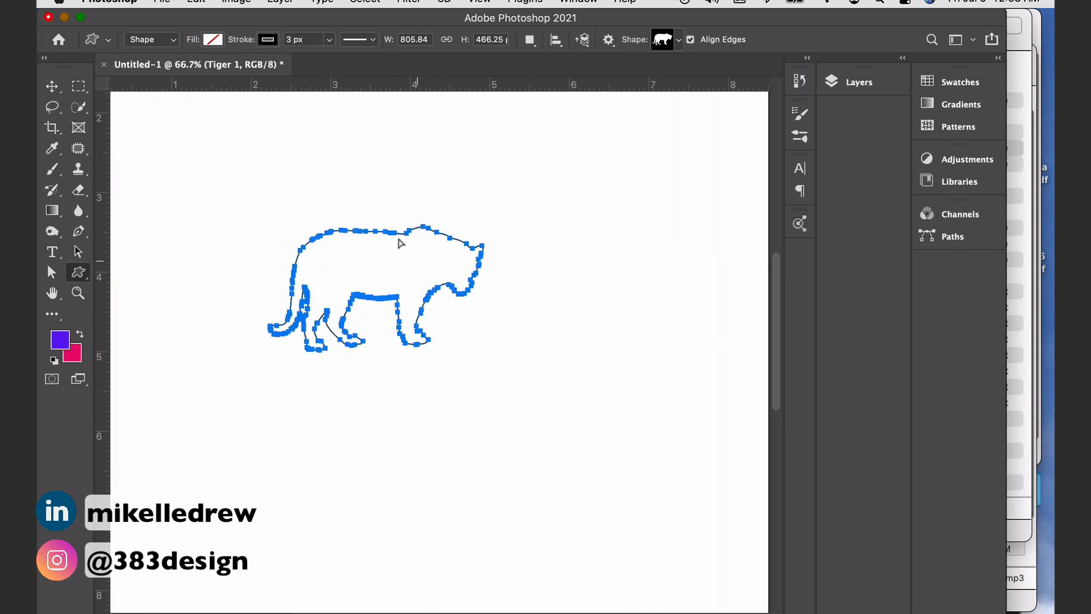
left_click(860, 81)
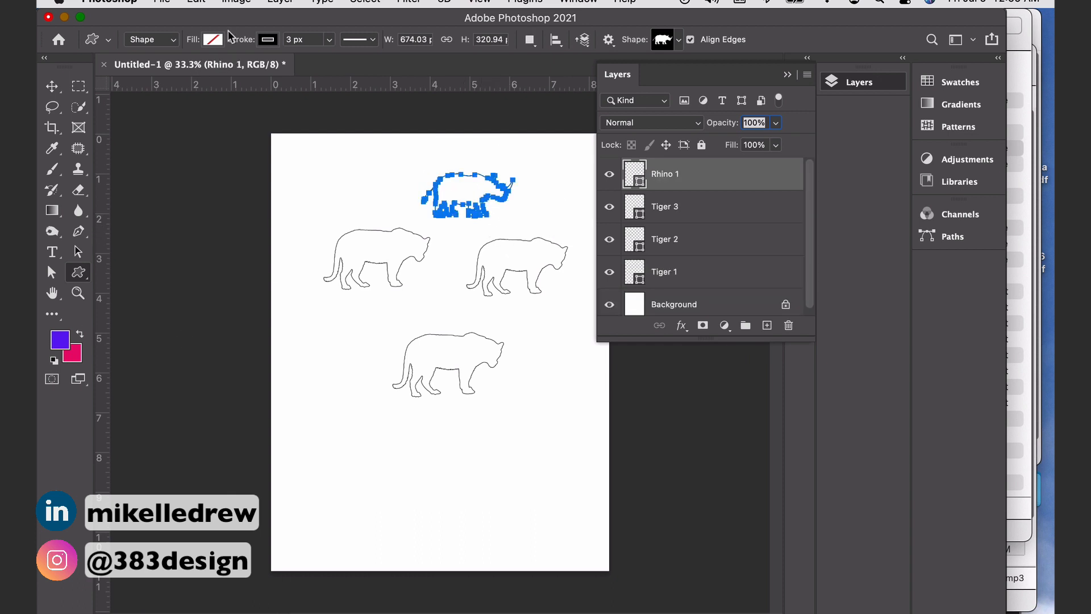
left_click(213, 39)
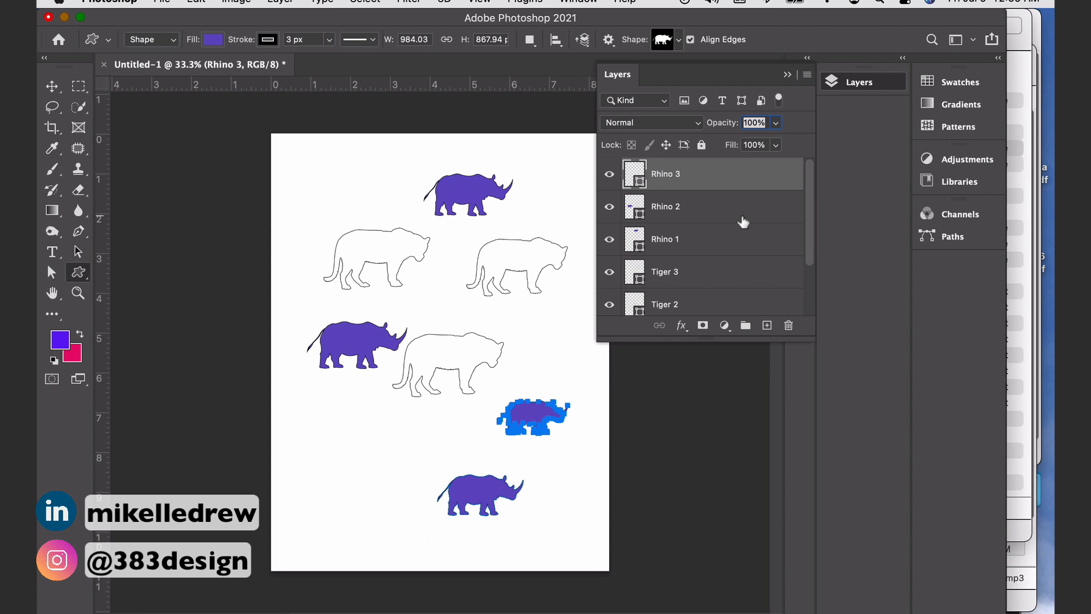
scroll("down", 3)
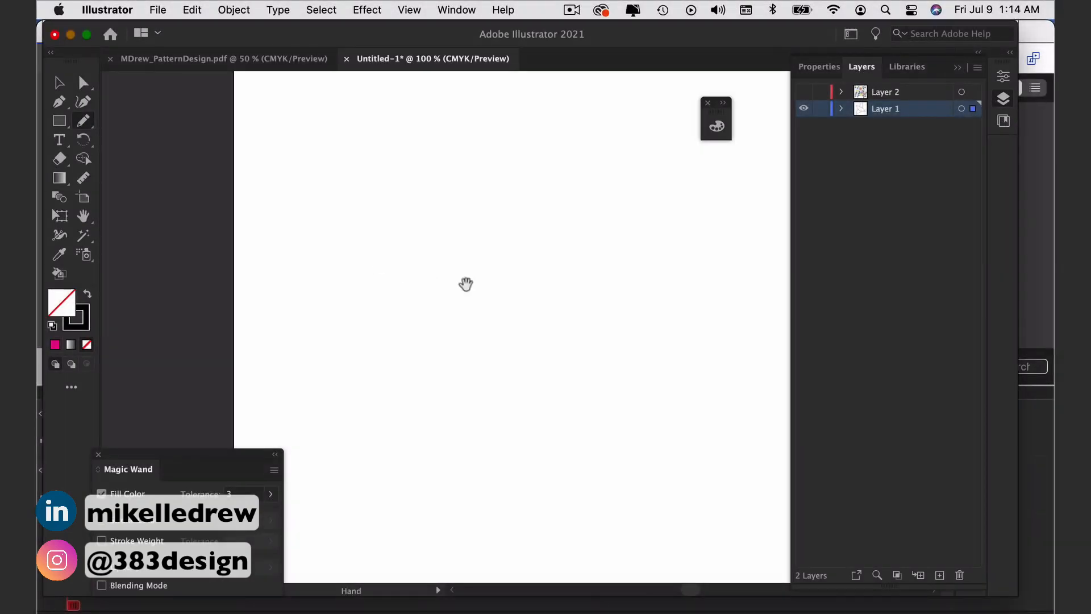
Step: Sketch a filled leaf shape on the artboard with the Blob Brush
left_click(82, 120)
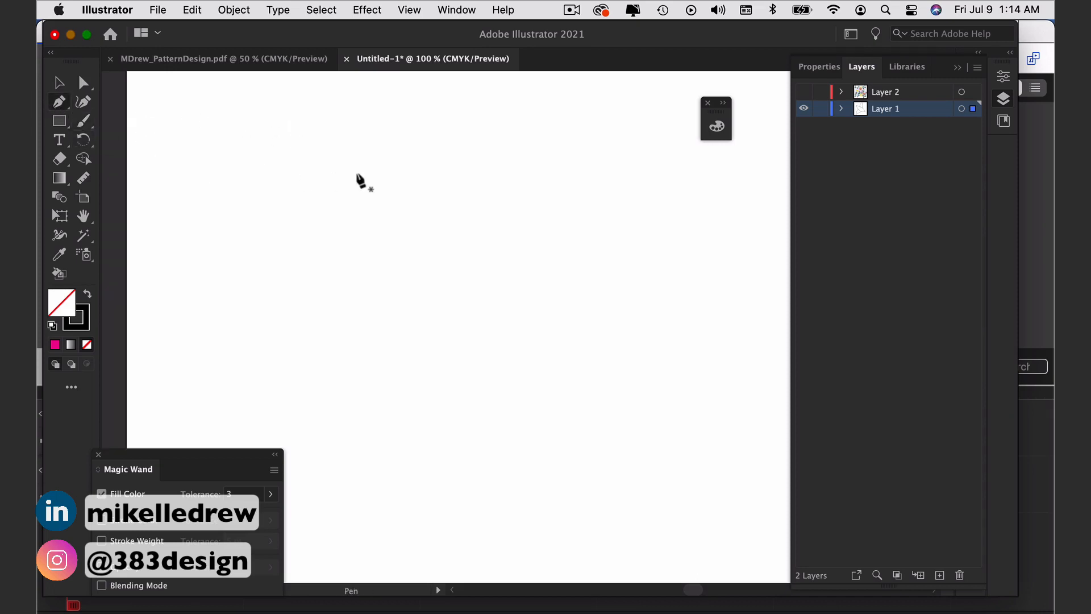
left_click(433, 153)
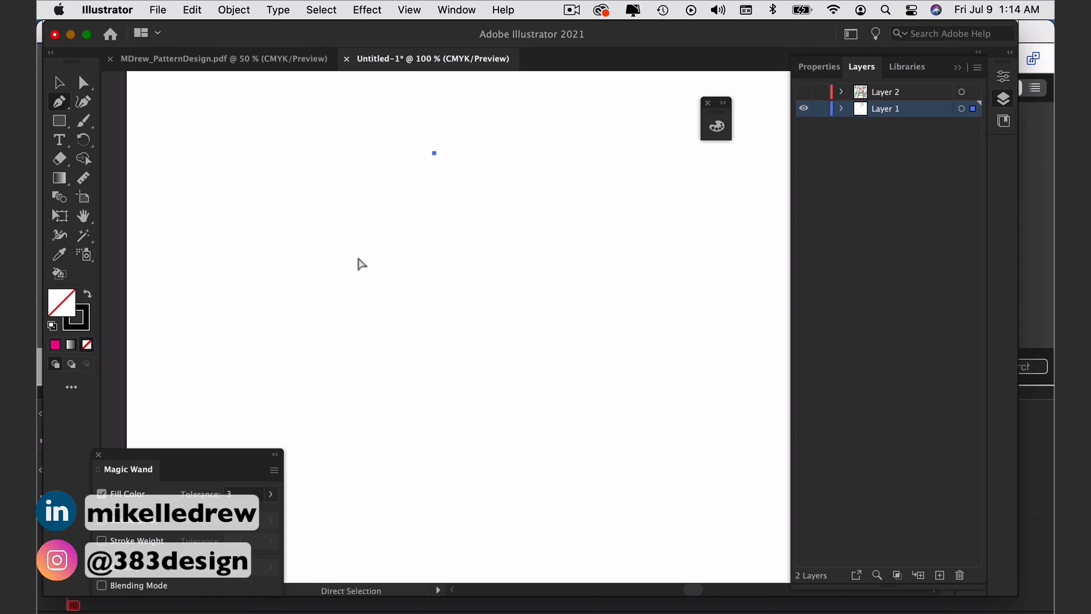
left_click(83, 121)
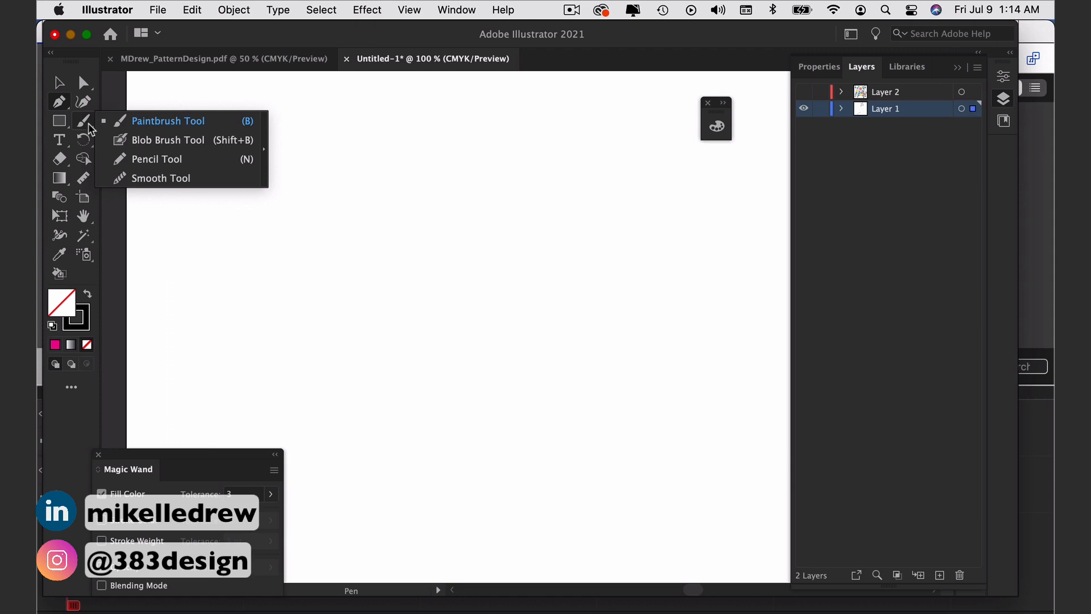
left_click(169, 139)
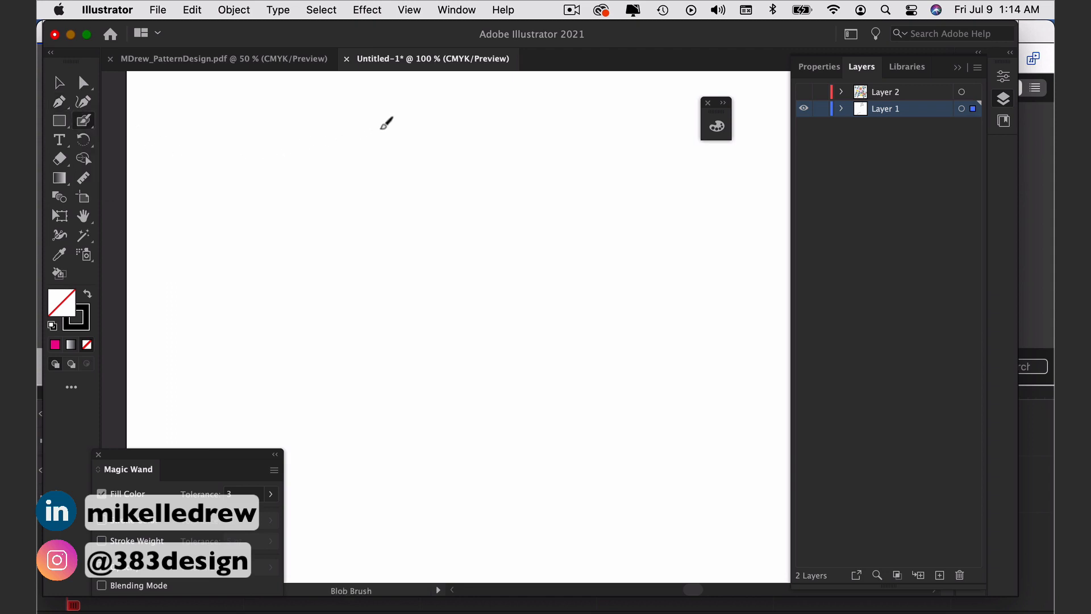
left_click_drag(382, 126, 305, 203)
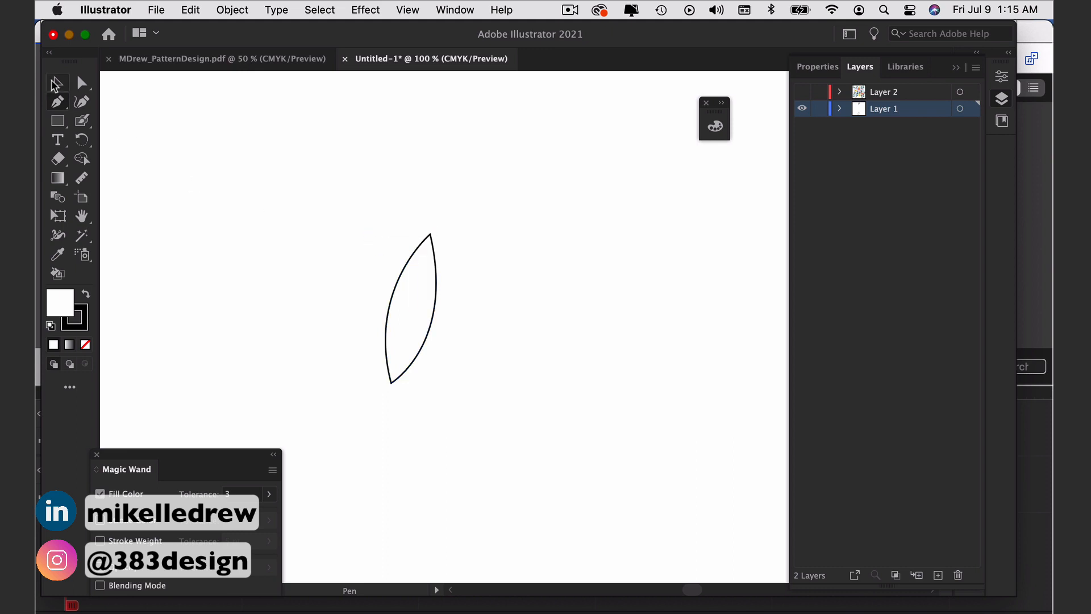
Step: Repeat the leaf radially into a flower motif
left_click(232, 9)
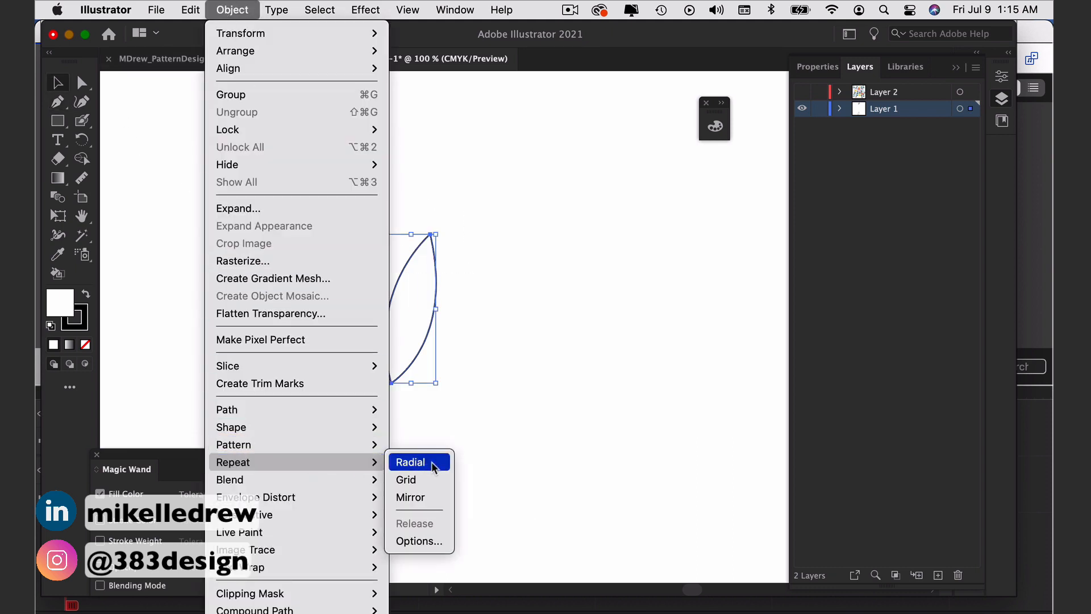
left_click(410, 462)
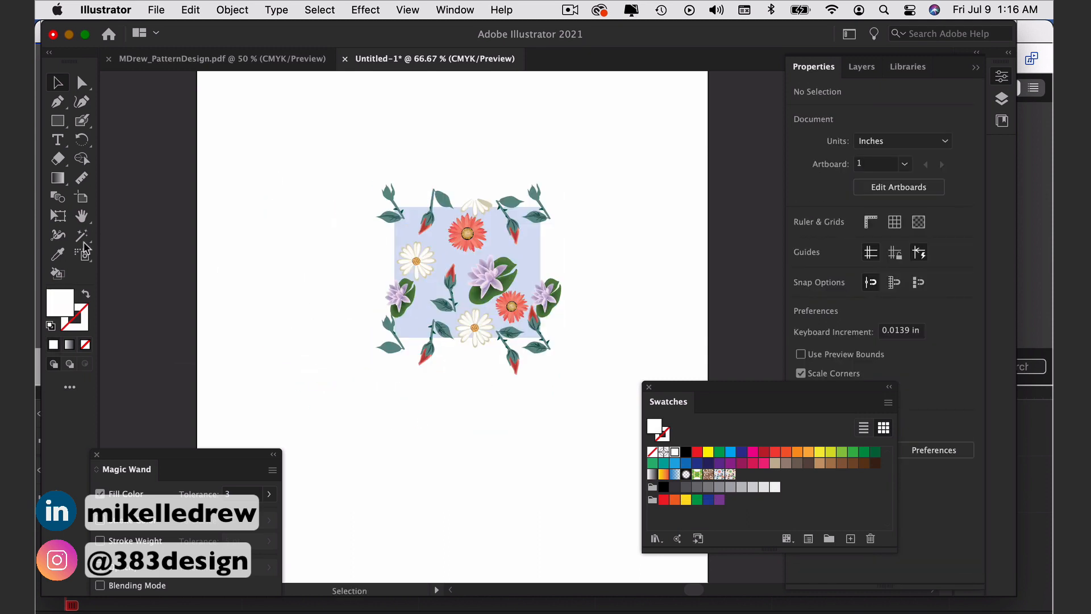
Step: Select the floral pattern rectangle and bring up Recolor Artwork for it
left_click(458, 235)
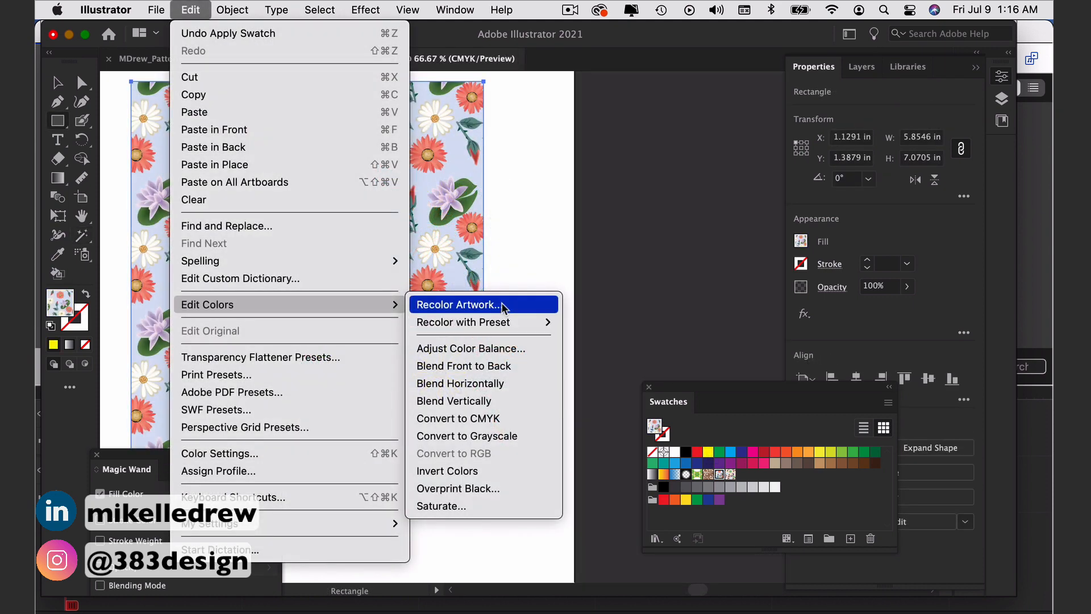
left_click(457, 305)
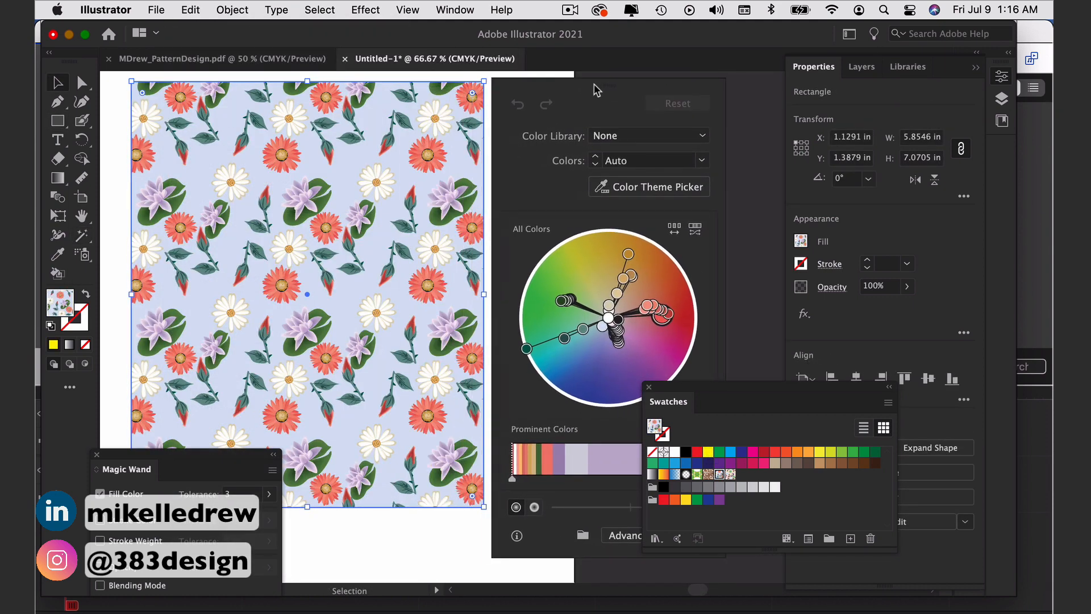
left_click(649, 386)
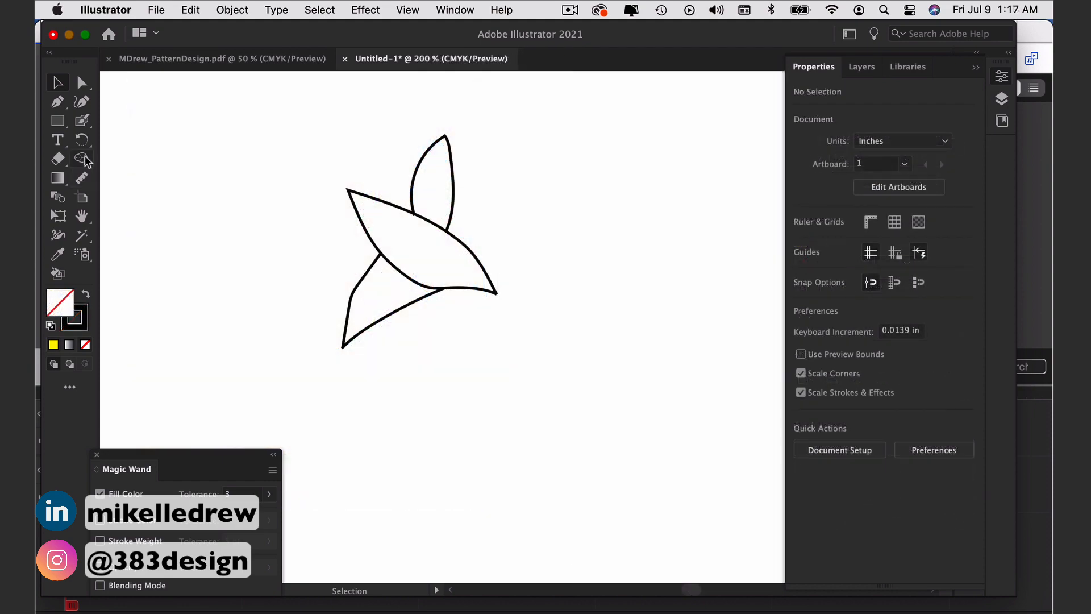
Step: Select the petal outlines, choose a red swatch and make them a Live Paint group
left_click(417, 240)
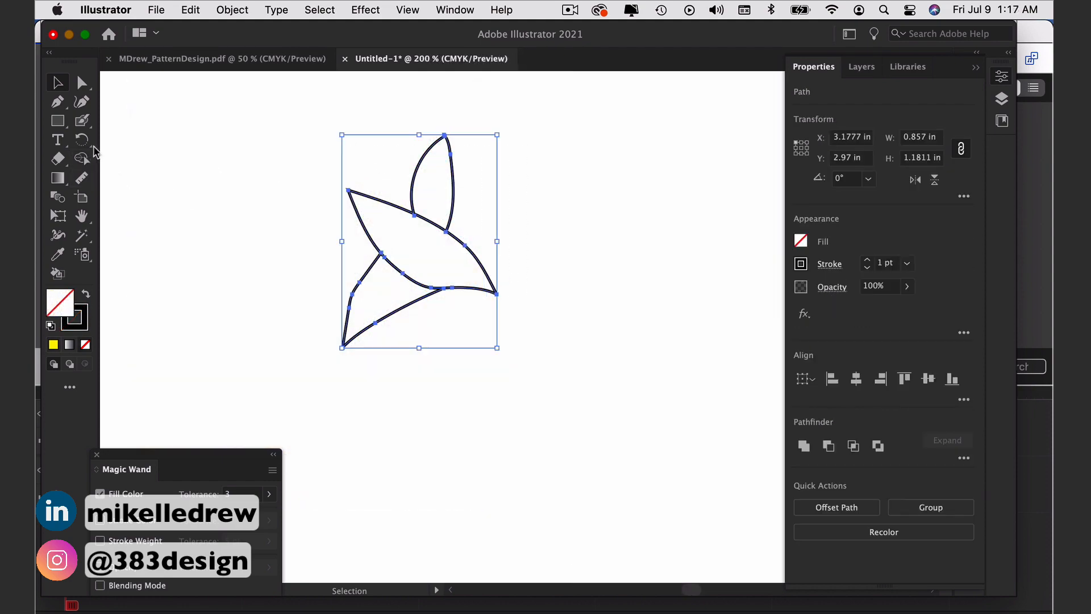
left_click(81, 158)
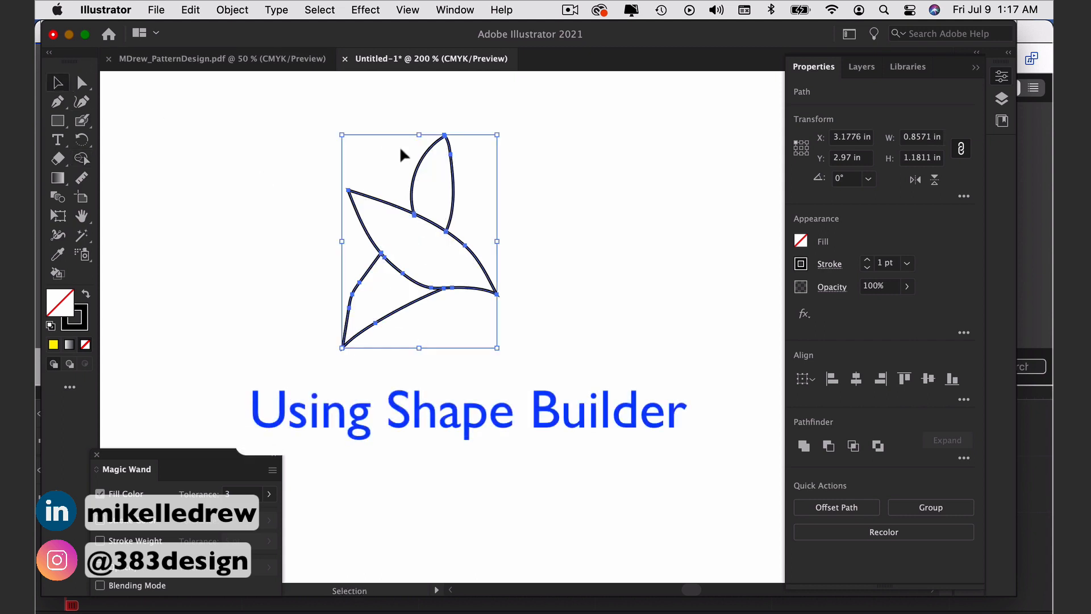
left_click(436, 181)
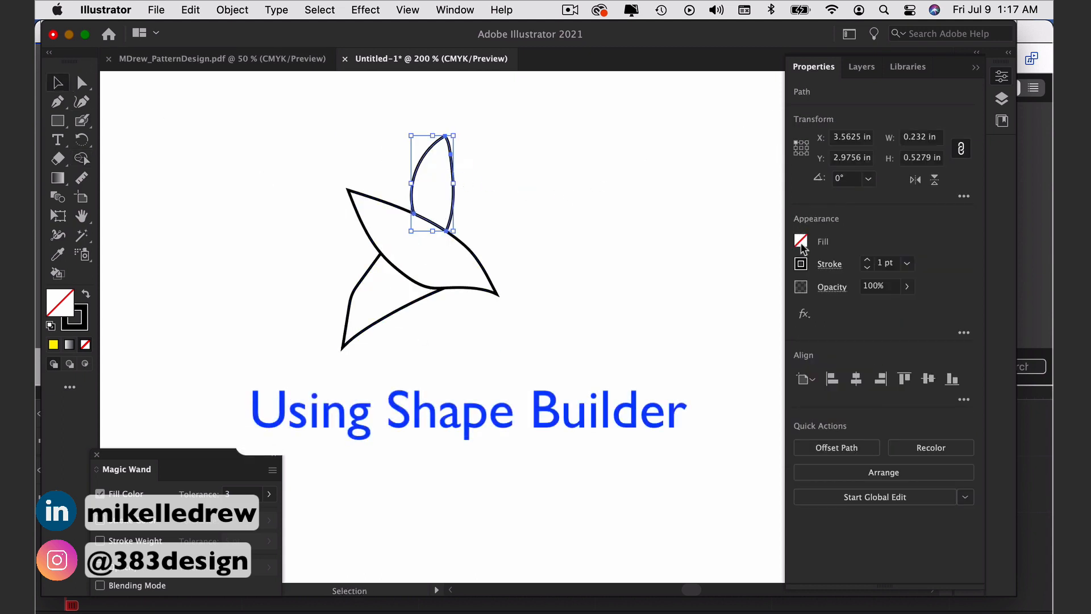
left_click(800, 241)
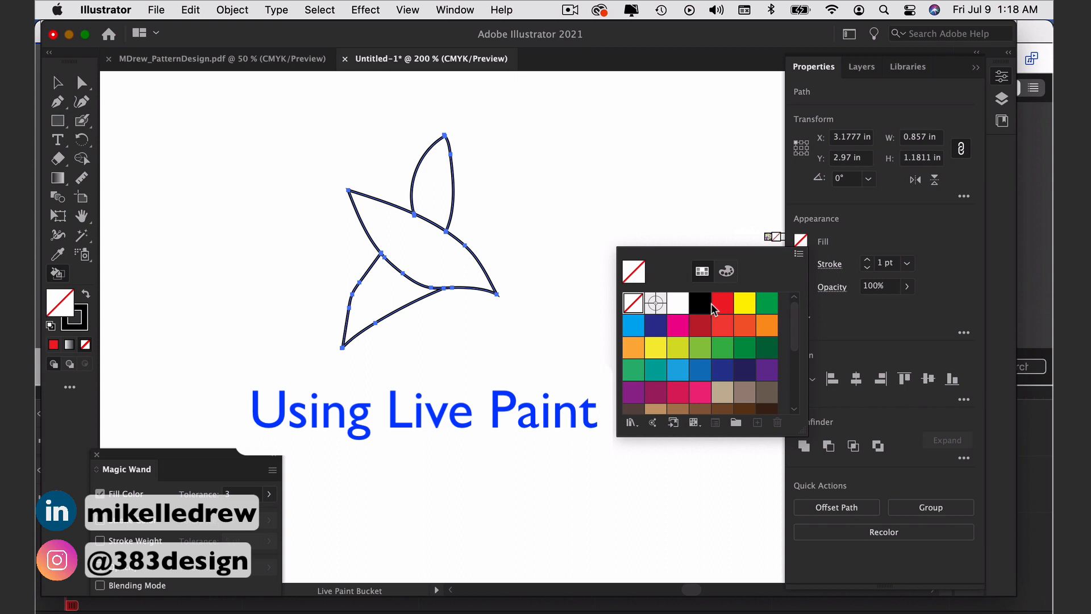
left_click(723, 303)
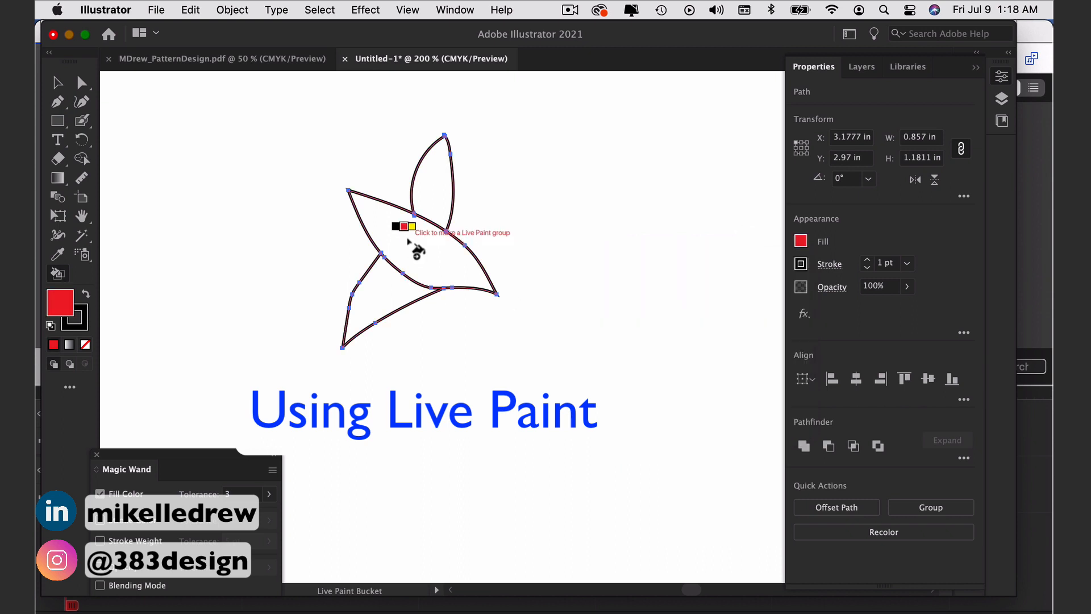
left_click(418, 247)
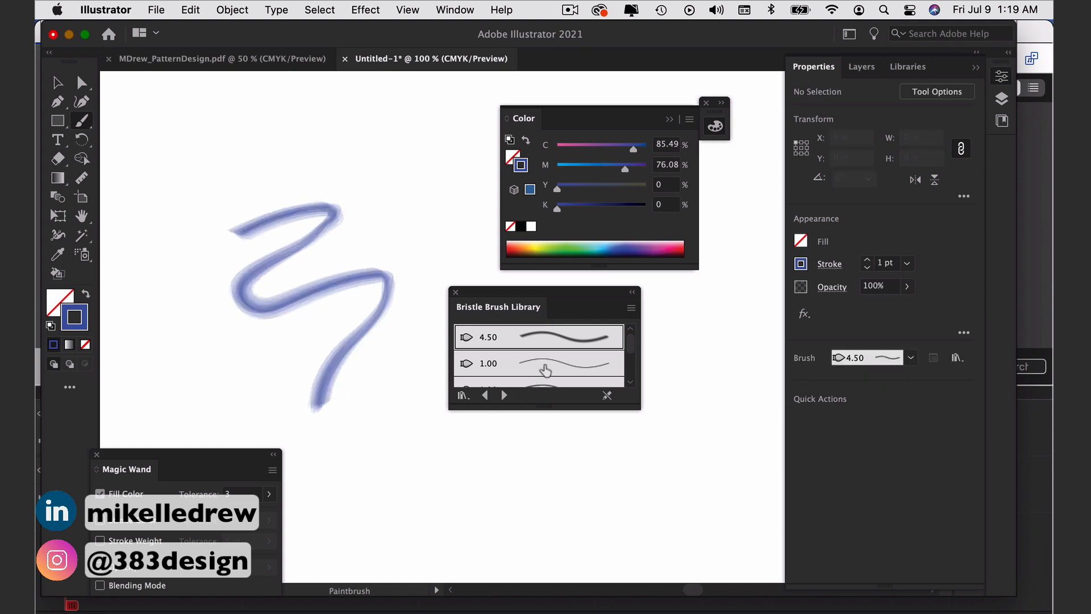
Step: Paint thin bristle-brush strokes, reshape the pink one, and make the floral motifs a pattern swatch
left_click(539, 363)
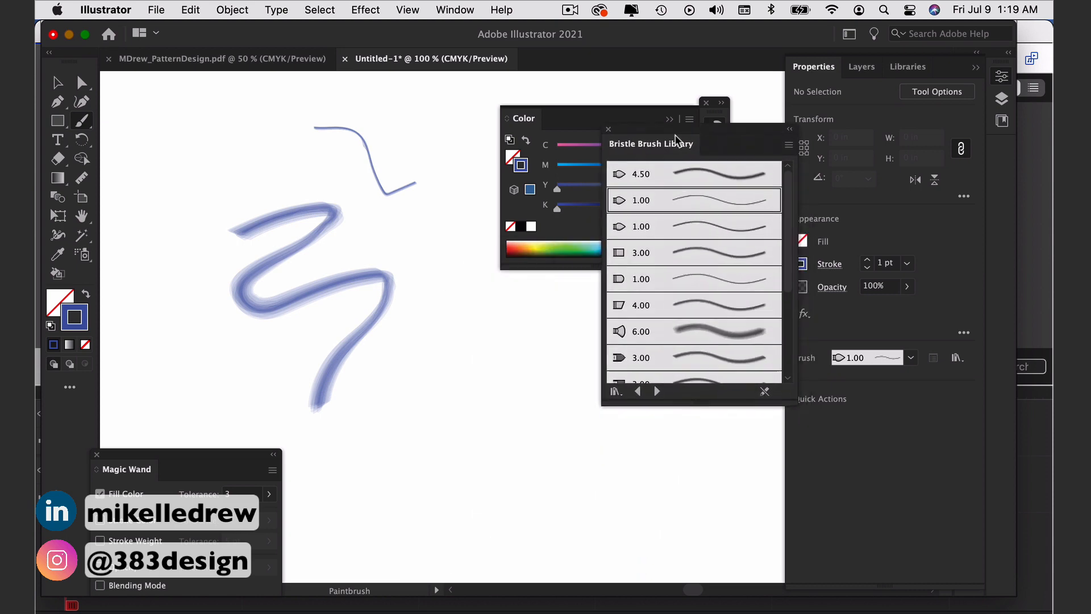
left_click(693, 329)
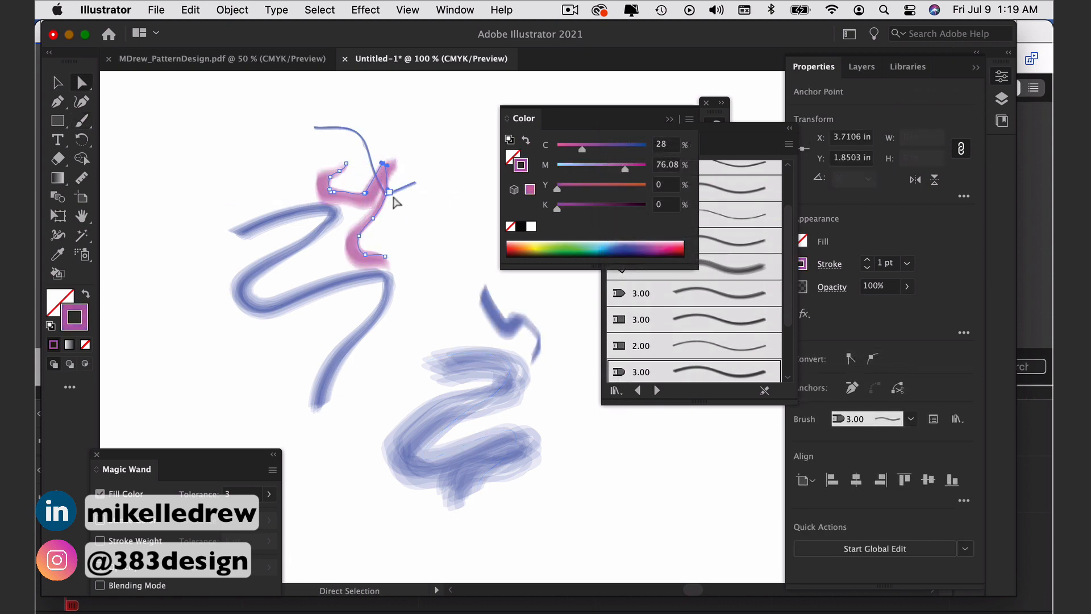
left_click_drag(382, 193, 424, 160)
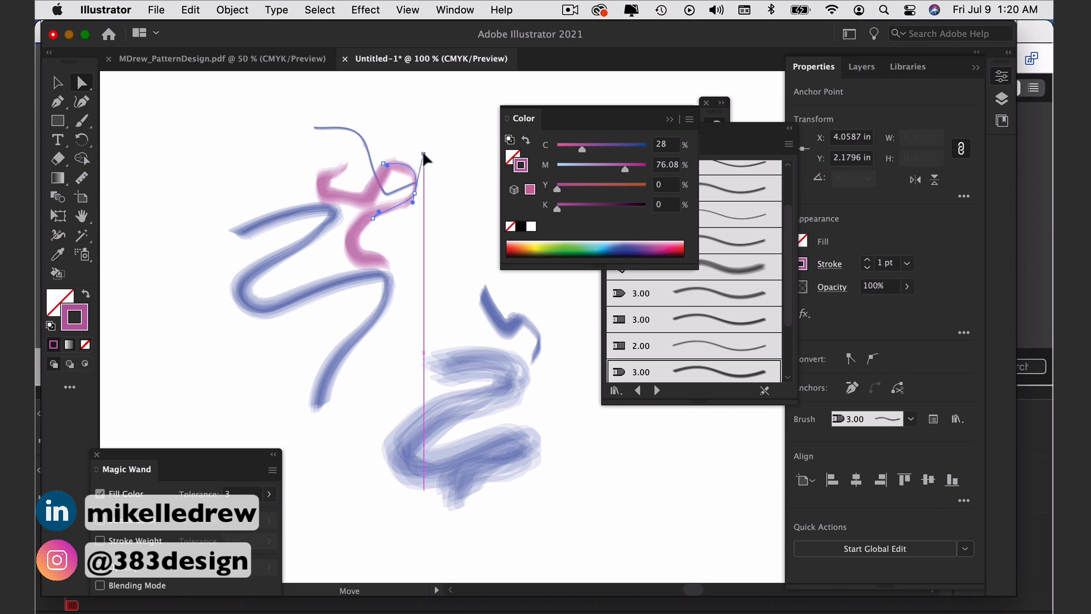
left_click(860, 67)
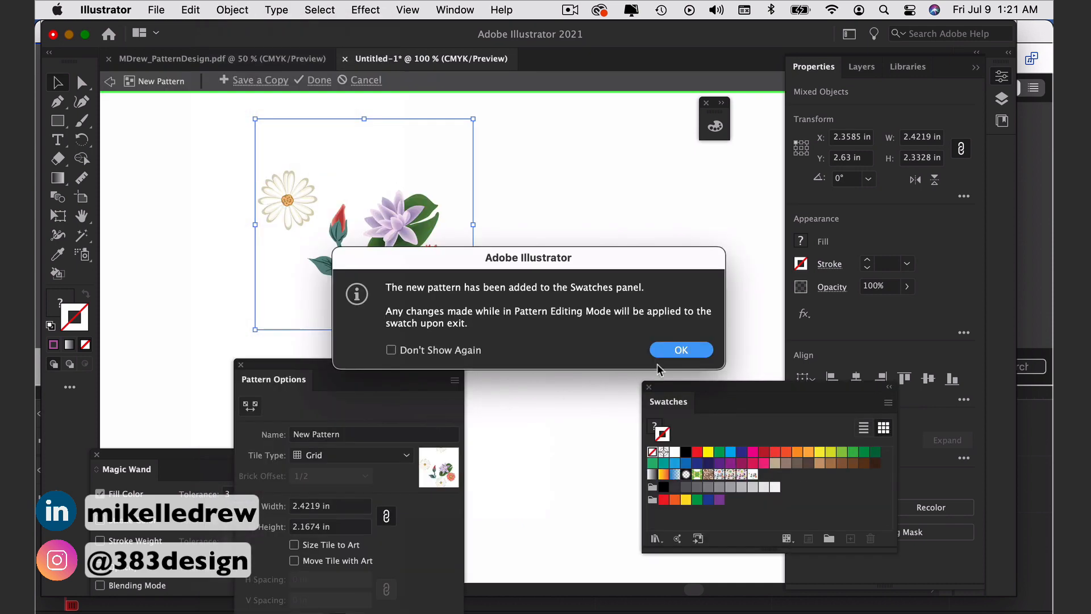
Step: Set the pattern tile type to Brick by Column and fill the dress CAD with the floral swatch
left_click(681, 349)
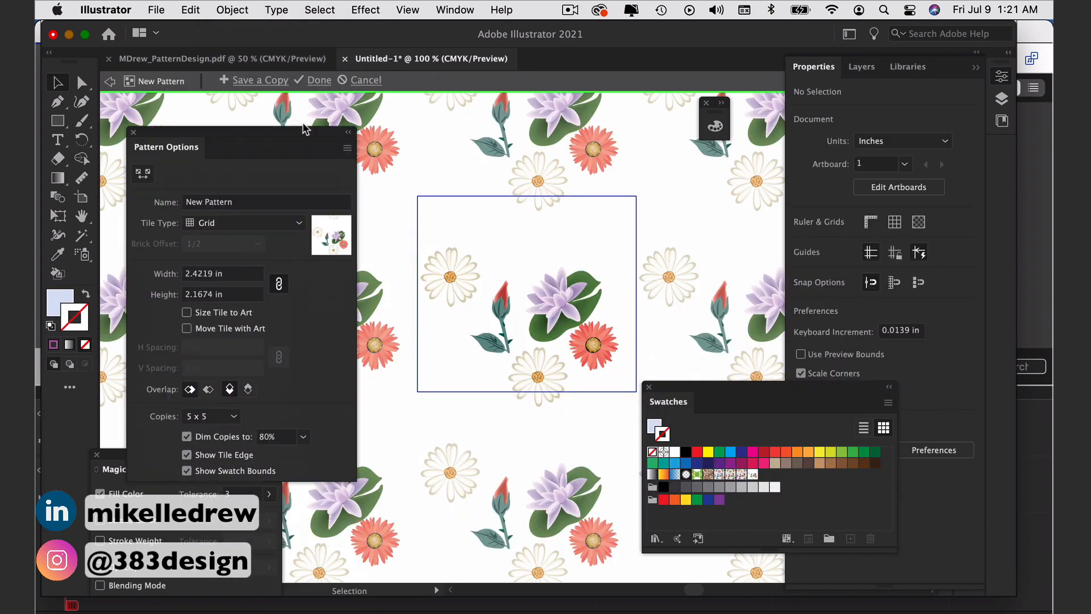
left_click(515, 240)
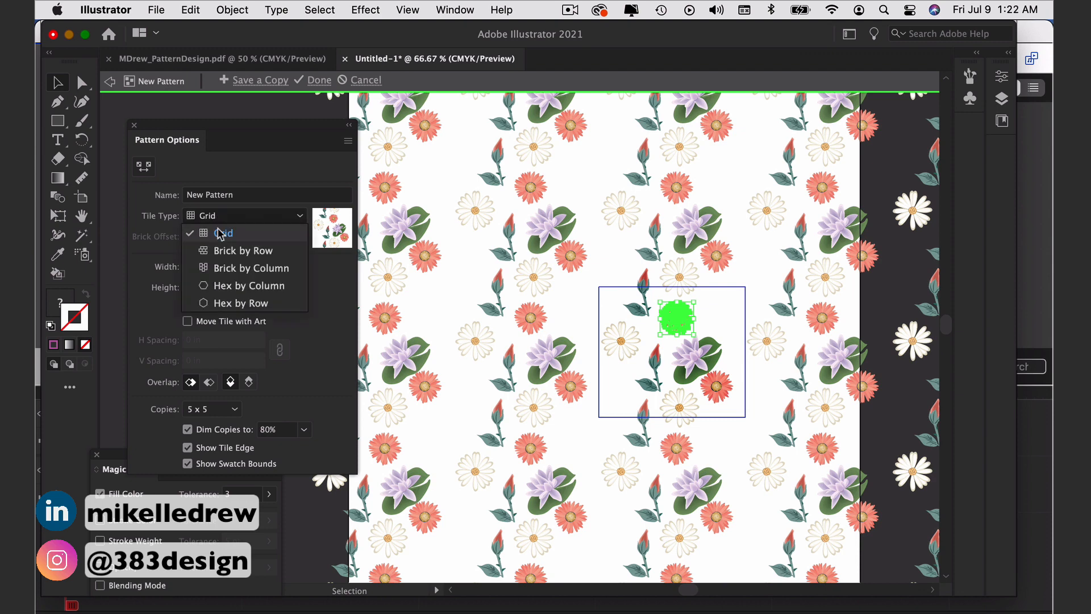
left_click(250, 268)
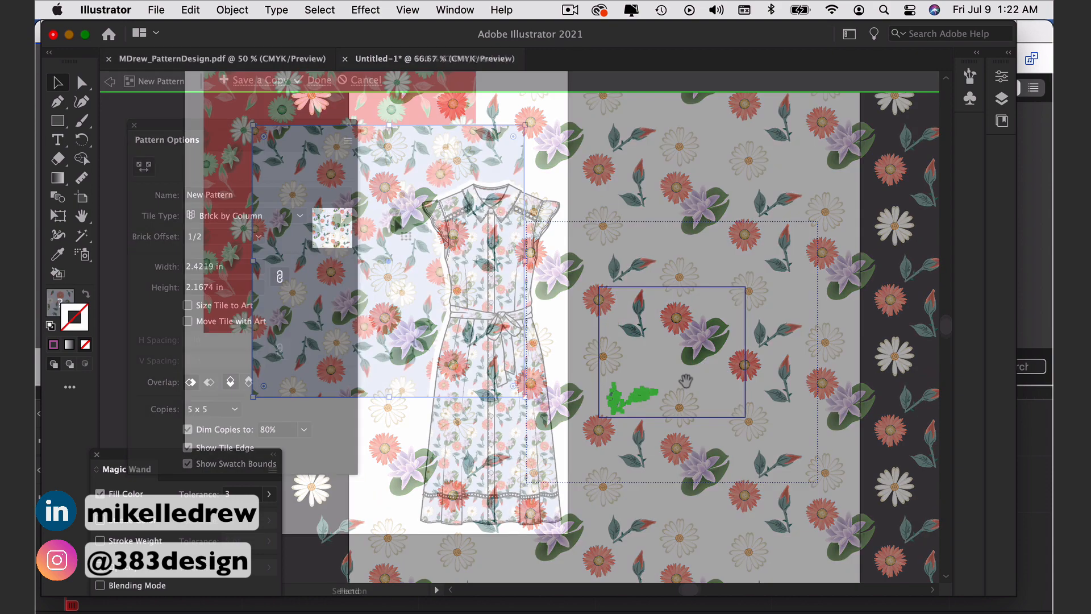
left_click(319, 79)
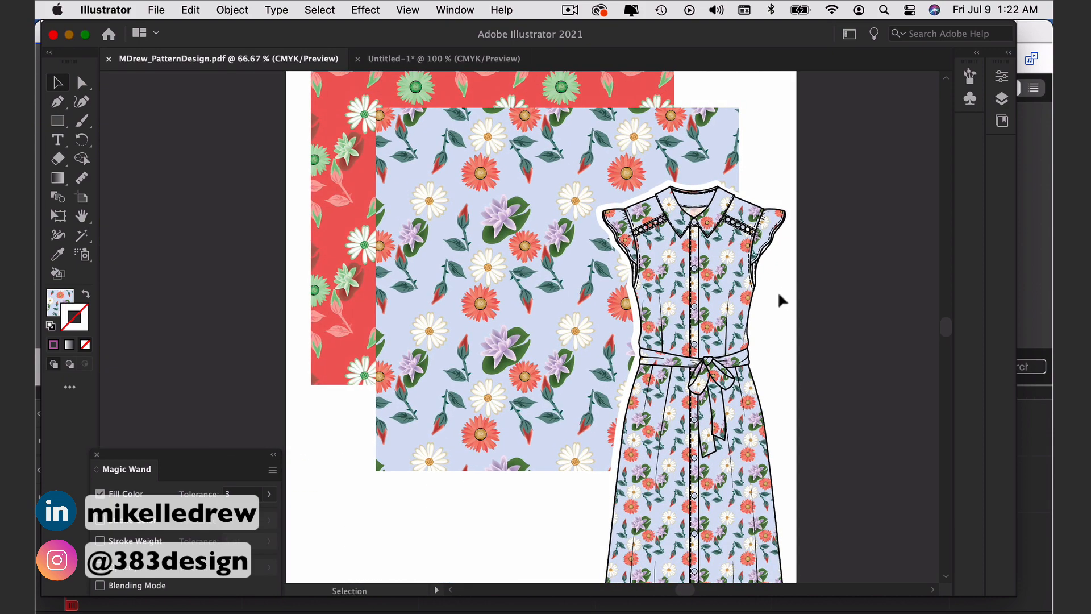
mouse_move(778, 284)
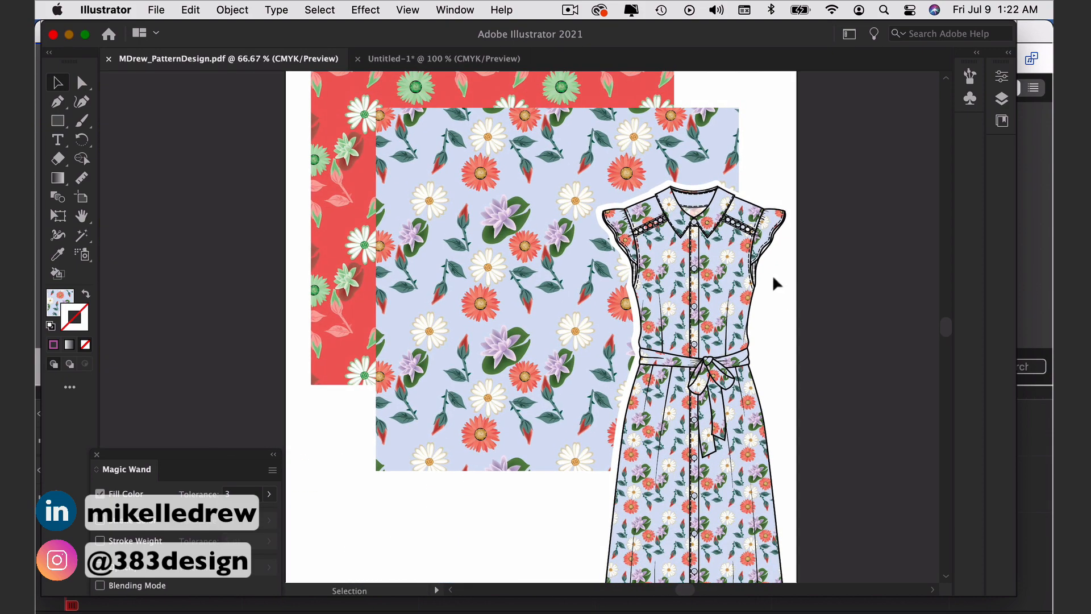